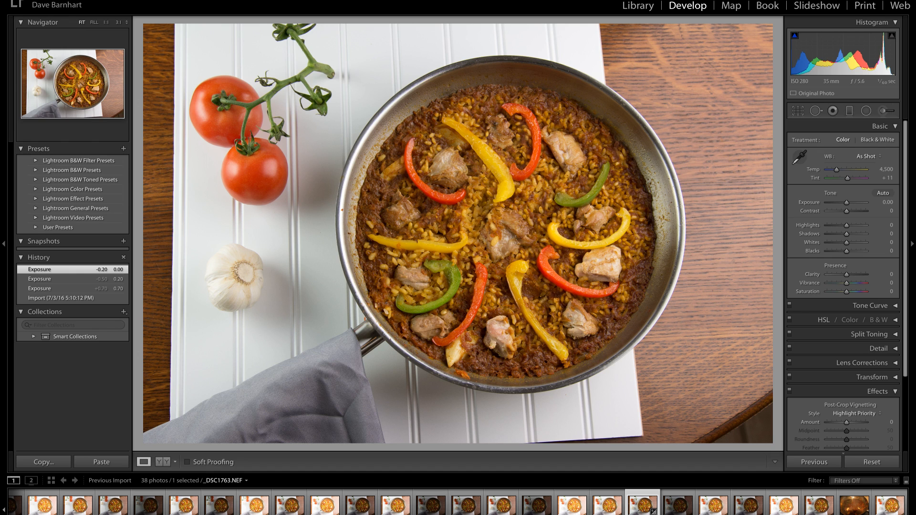
pyautogui.moveTo(367, 176)
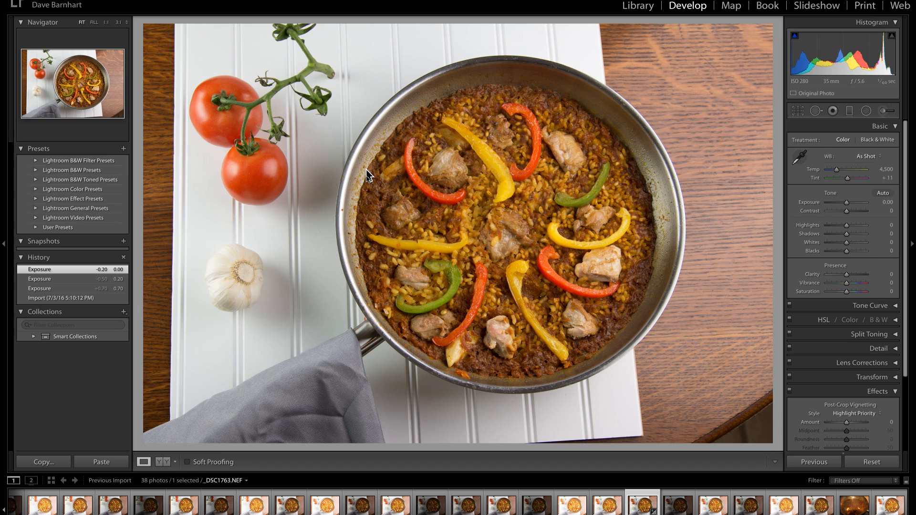
pyautogui.moveTo(595, 330)
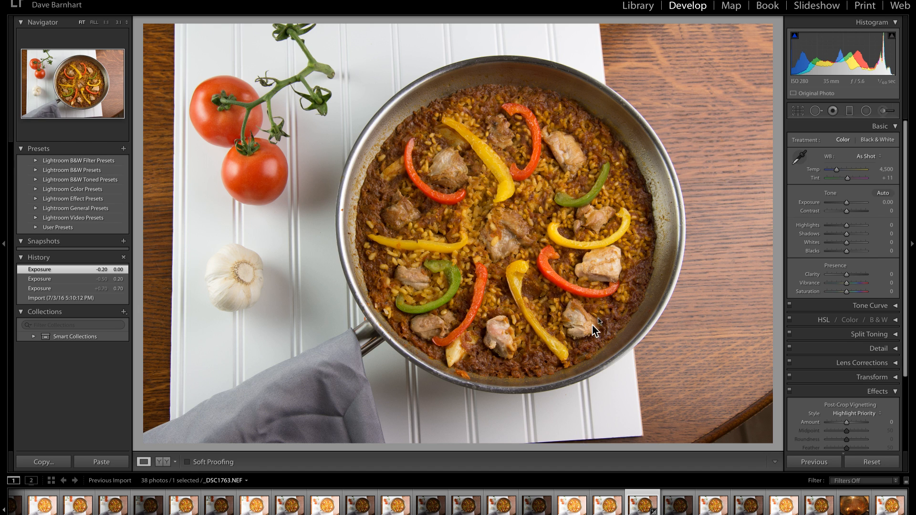
pyautogui.moveTo(444, 345)
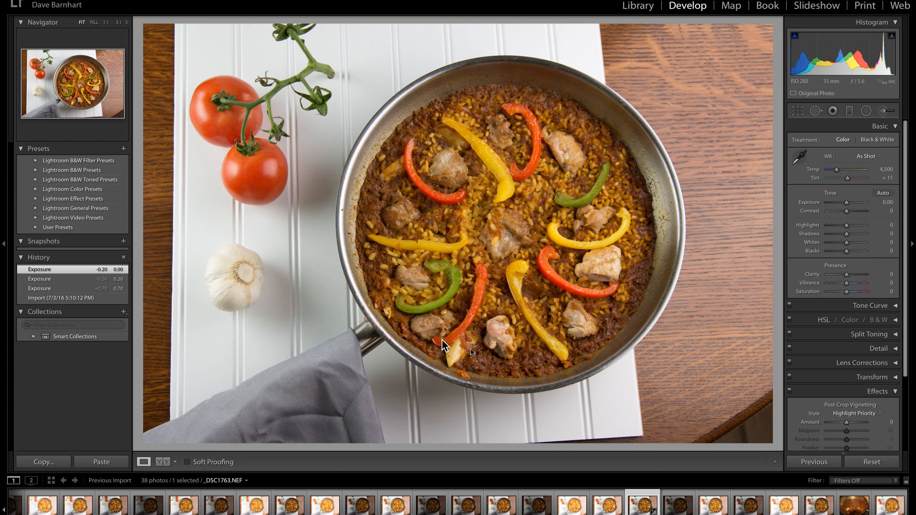
pyautogui.moveTo(341, 203)
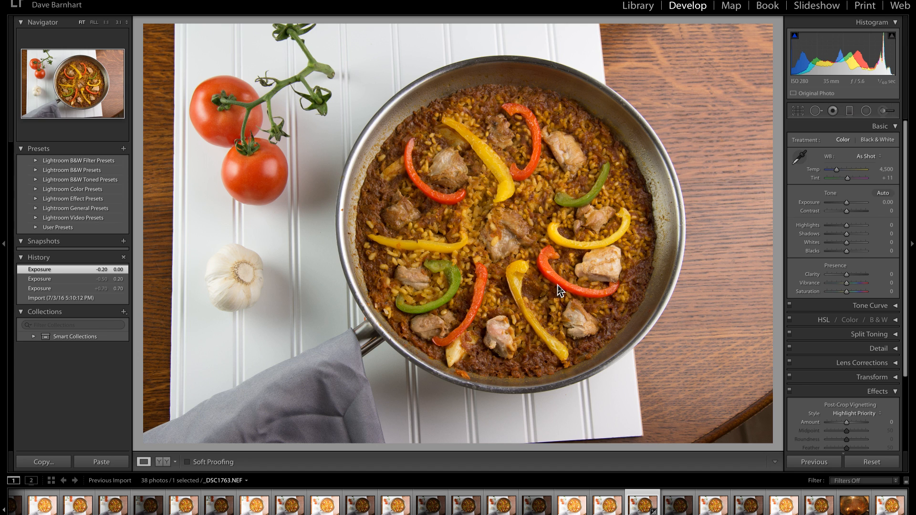
pyautogui.moveTo(574, 228)
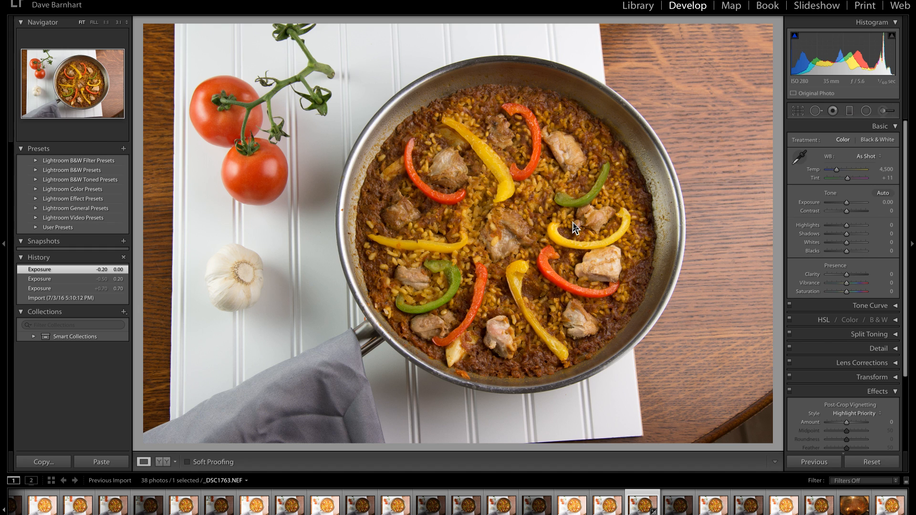
pyautogui.moveTo(357, 170)
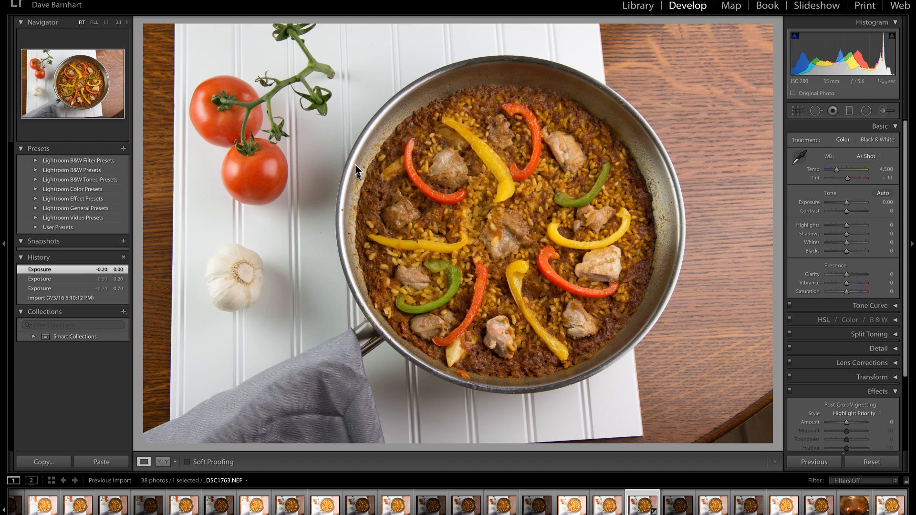
pyautogui.moveTo(525, 145)
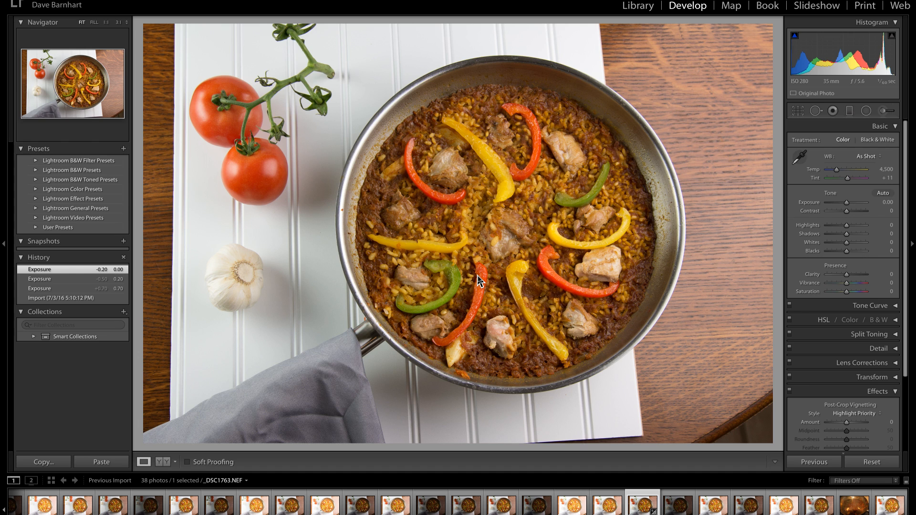
pyautogui.moveTo(495, 408)
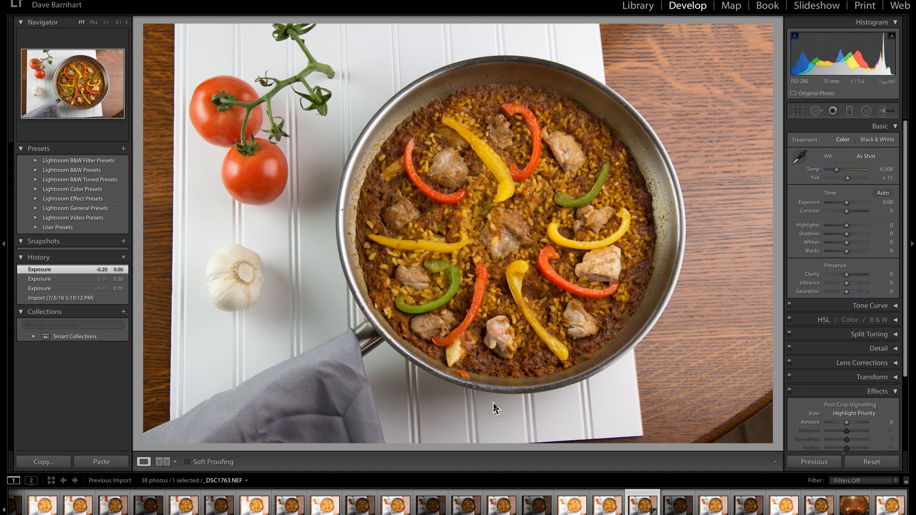
pyautogui.moveTo(314, 71)
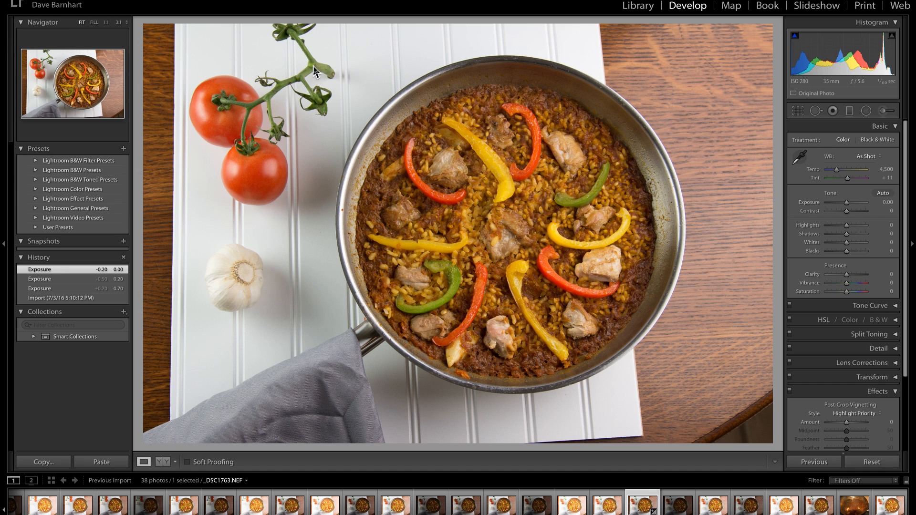
pyautogui.moveTo(201, 151)
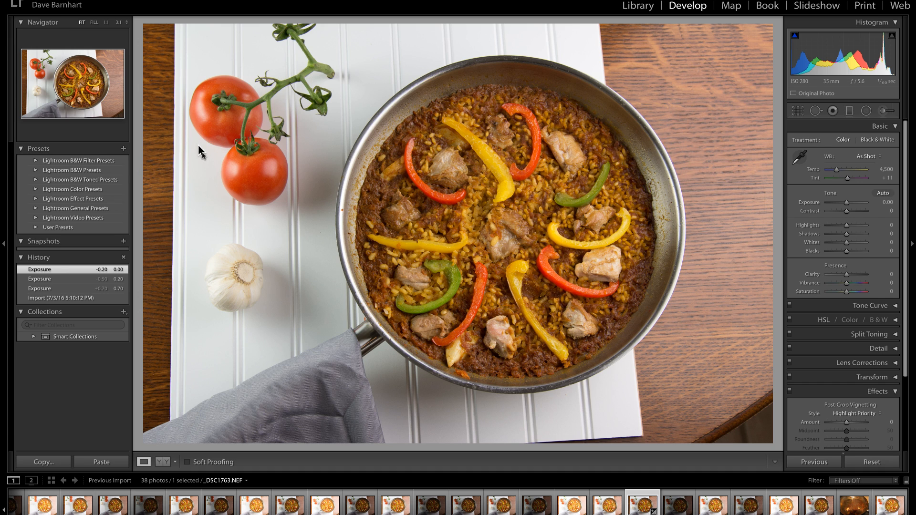
pyautogui.moveTo(221, 263)
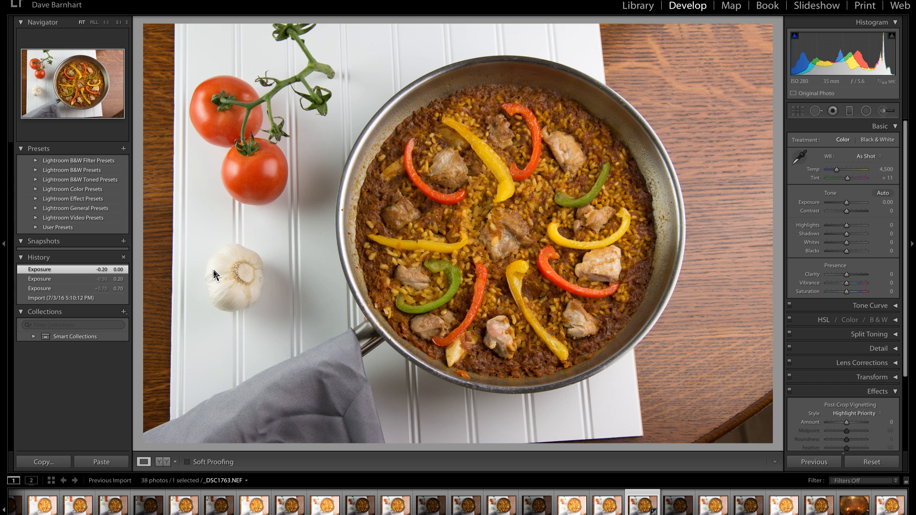
pyautogui.moveTo(229, 255)
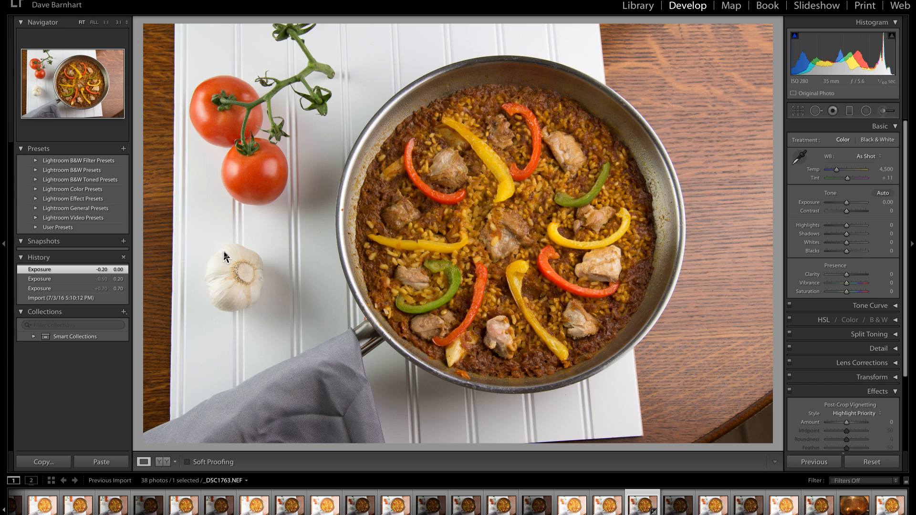
pyautogui.moveTo(221, 279)
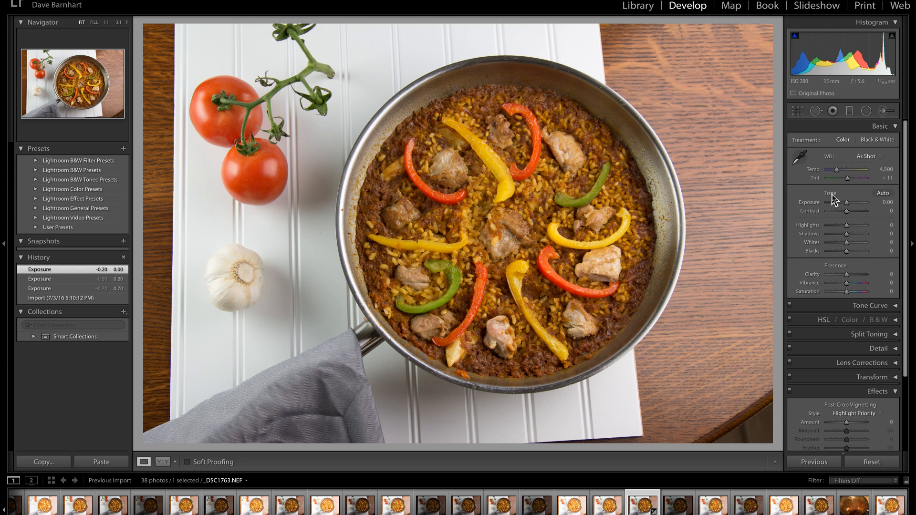
pyautogui.moveTo(849, 208)
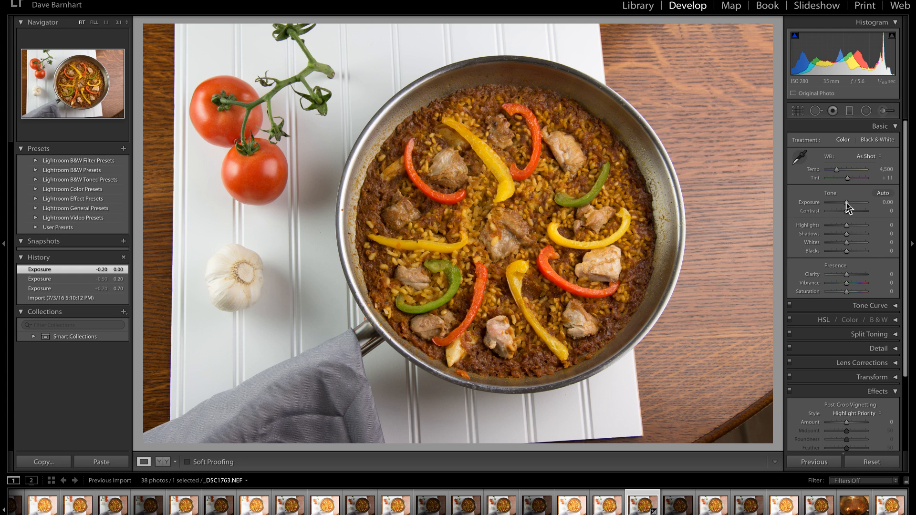
# Drag the paella photo's Exposure slider in Lightroom up to +0.55.
pyautogui.moveTo(854, 207); pyautogui.dragTo(866, 207)
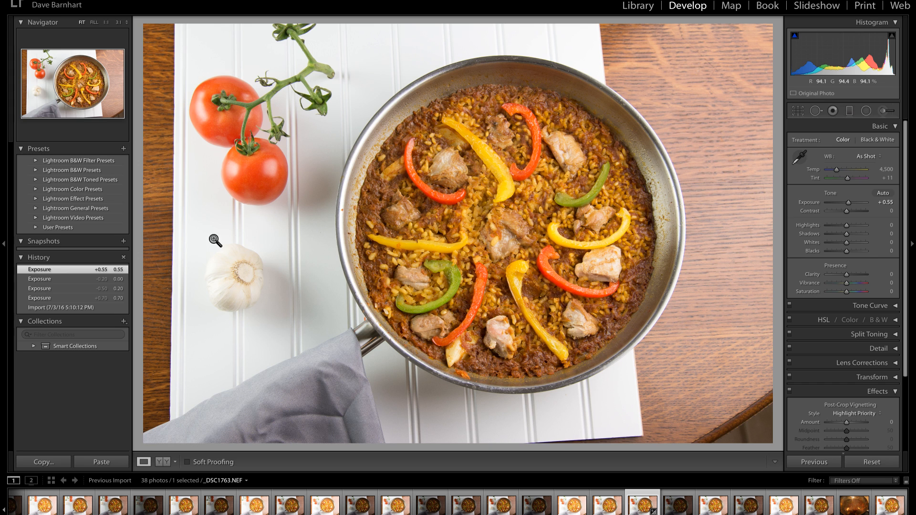
pyautogui.moveTo(237, 275)
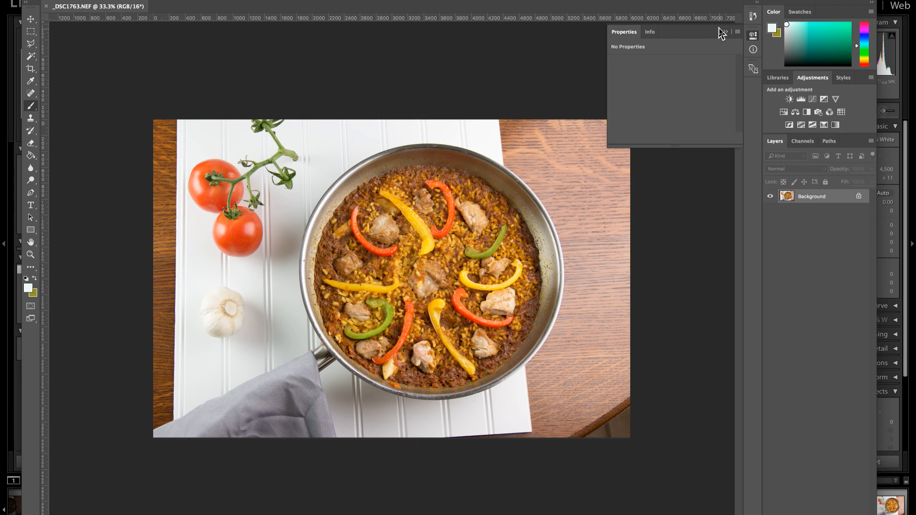
# Send the paella photo from Lightroom to Photoshop as a Background layer.
pyautogui.click(723, 32)
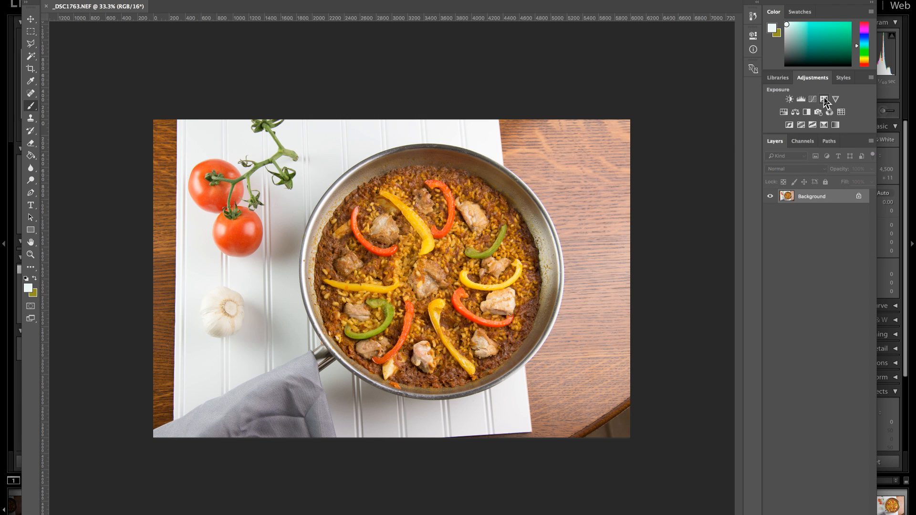
# Add an Exposure adjustment layer and set its exposure to about +0.45.
pyautogui.click(825, 98)
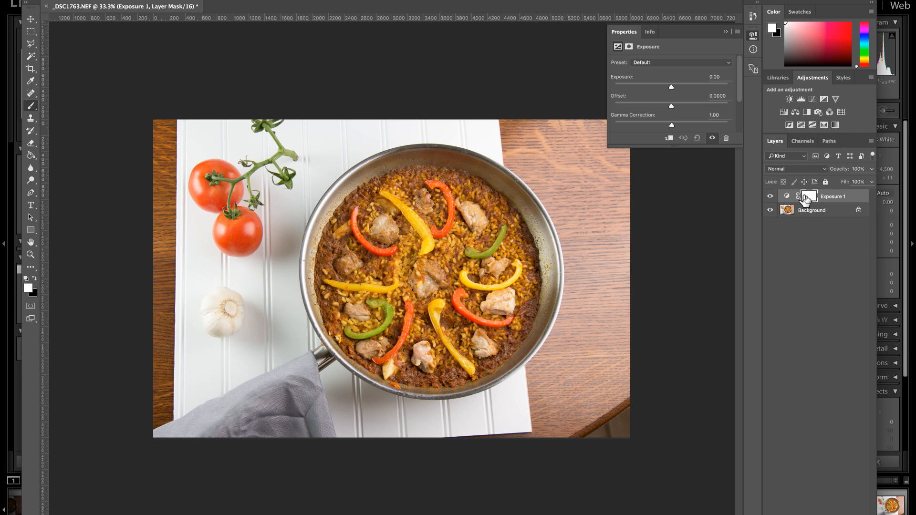
pyautogui.moveTo(809, 197)
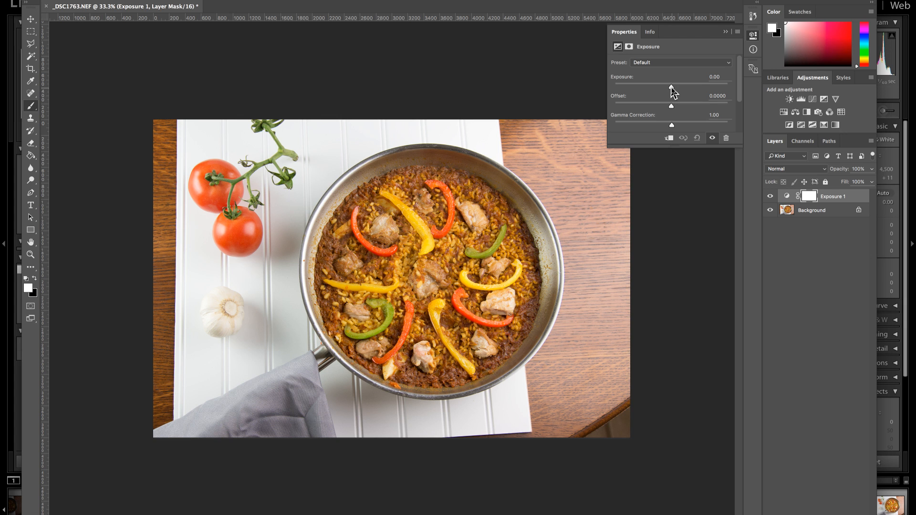
pyautogui.moveTo(671, 85); pyautogui.dragTo(673, 86)
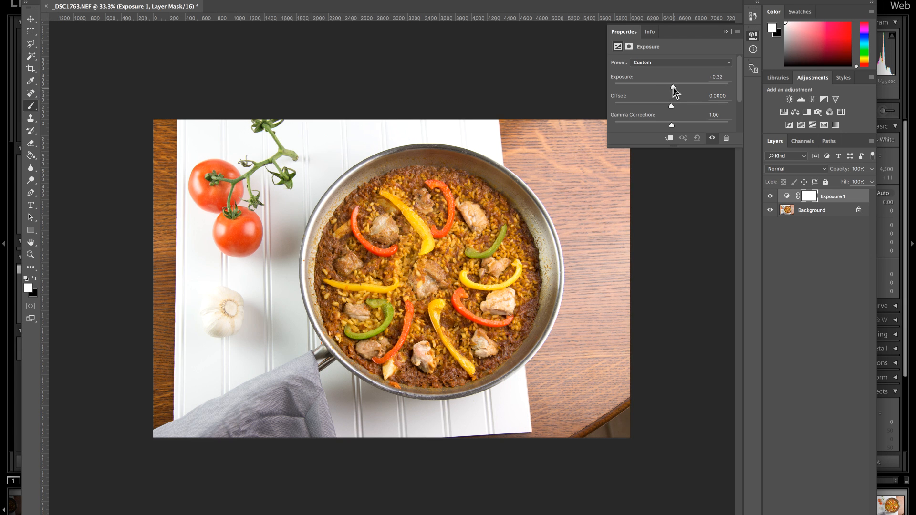
pyautogui.moveTo(672, 86); pyautogui.dragTo(679, 86)
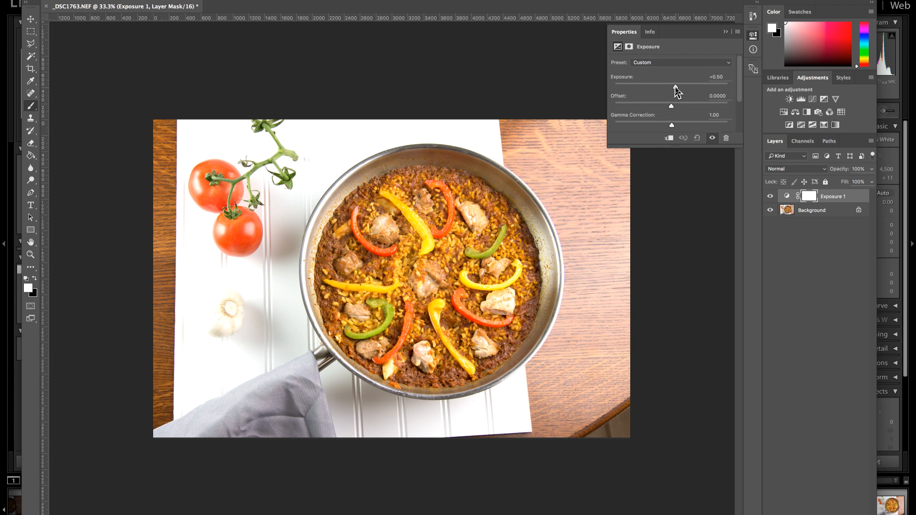
pyautogui.moveTo(674, 84); pyautogui.dragTo(671, 84)
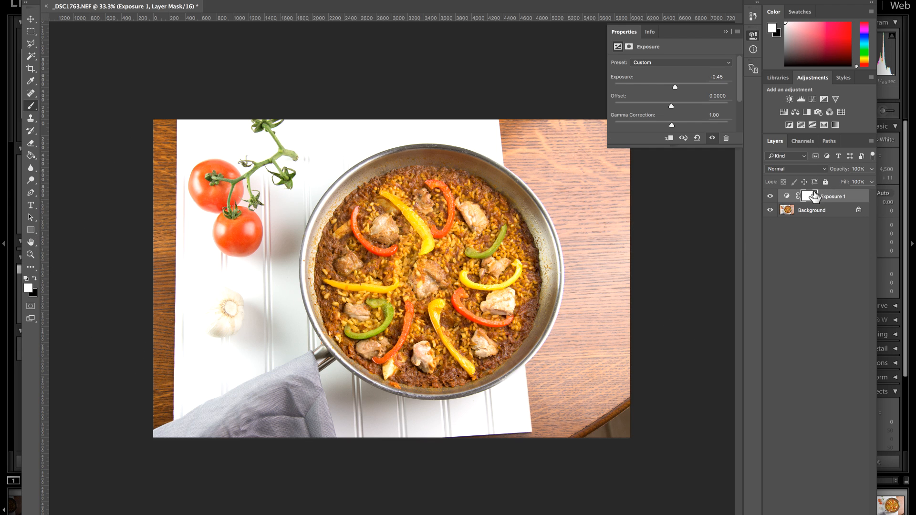
pyautogui.moveTo(812, 199)
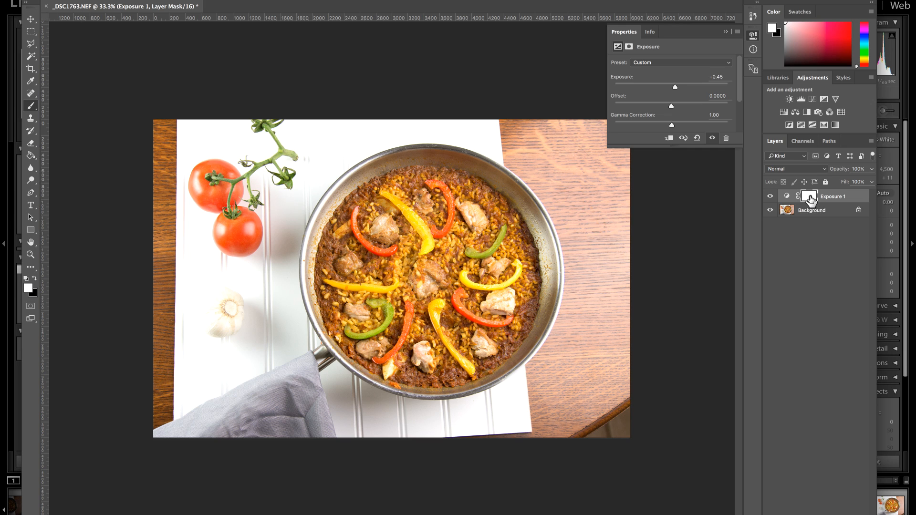
pyautogui.moveTo(810, 201)
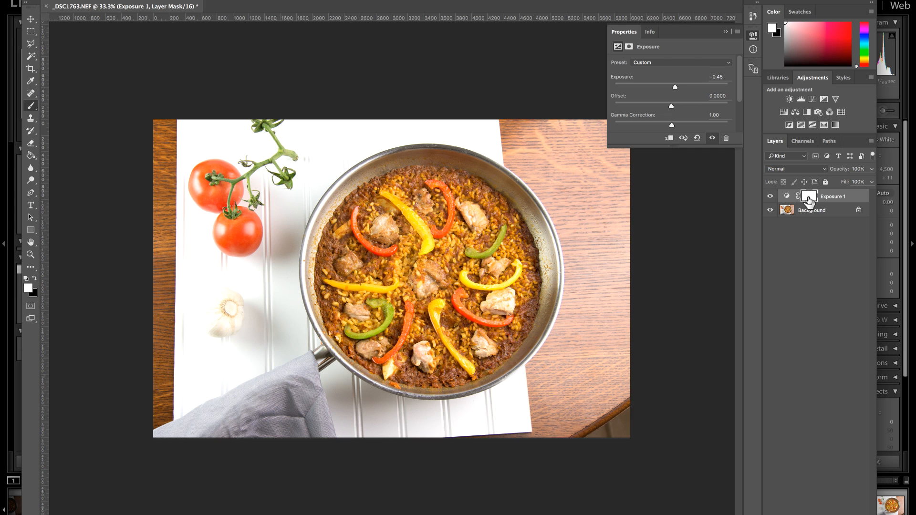
pyautogui.moveTo(810, 197)
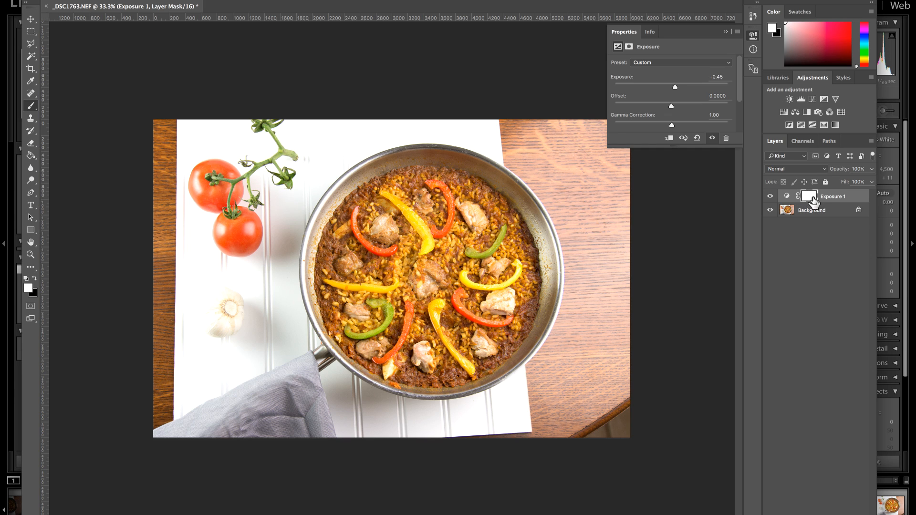
pyautogui.moveTo(810, 198)
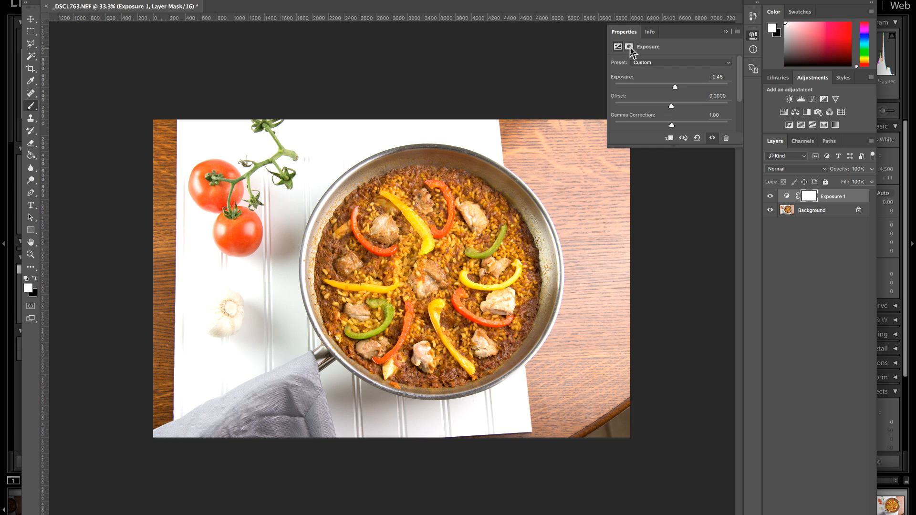
# Show the Exposure layer's mask properties and invert the mask to black.
pyautogui.click(629, 47)
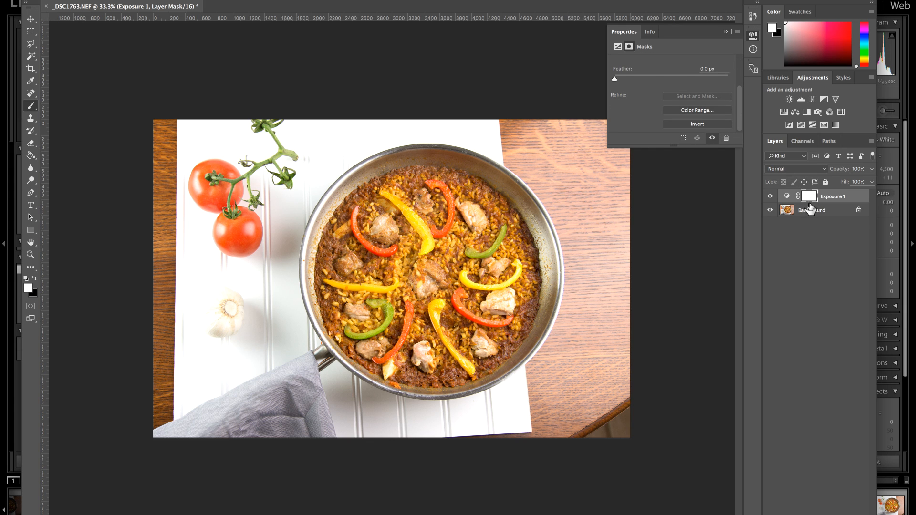
pyautogui.moveTo(755, 148)
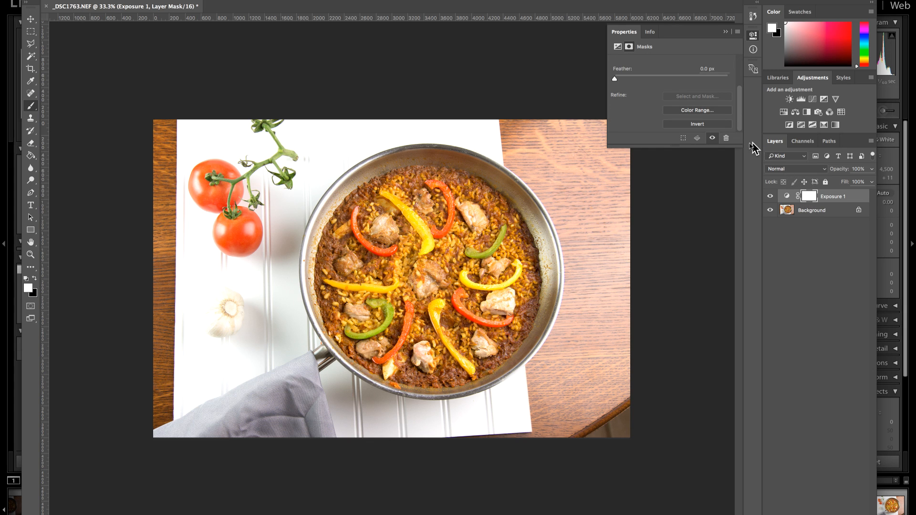
pyautogui.click(697, 124)
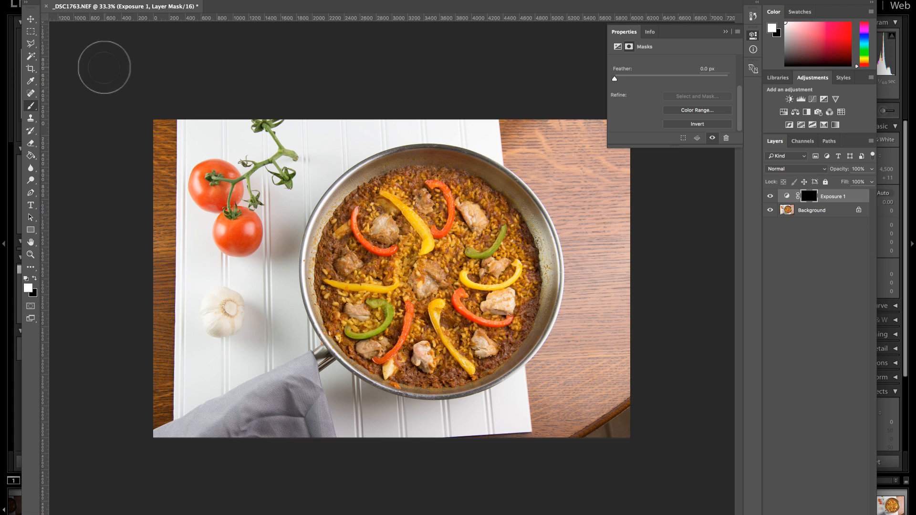
pyautogui.moveTo(348, 253)
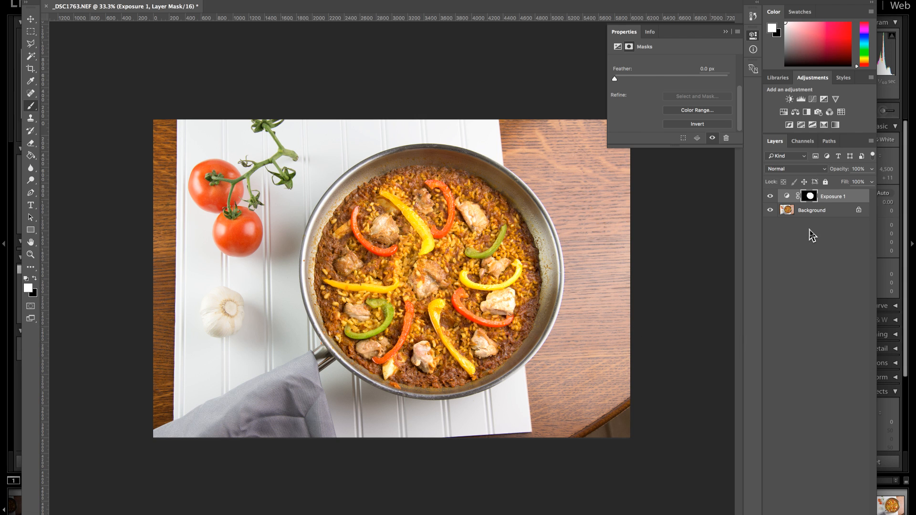
pyautogui.moveTo(814, 207)
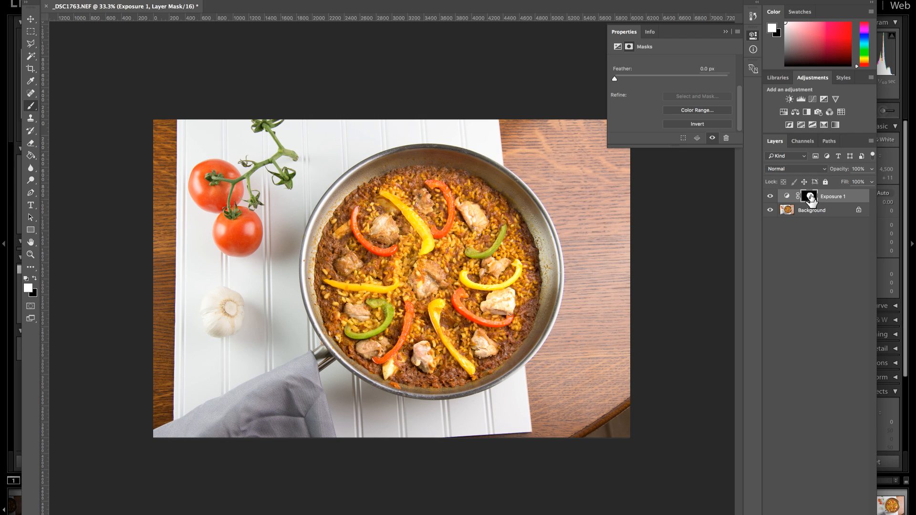
pyautogui.click(809, 196)
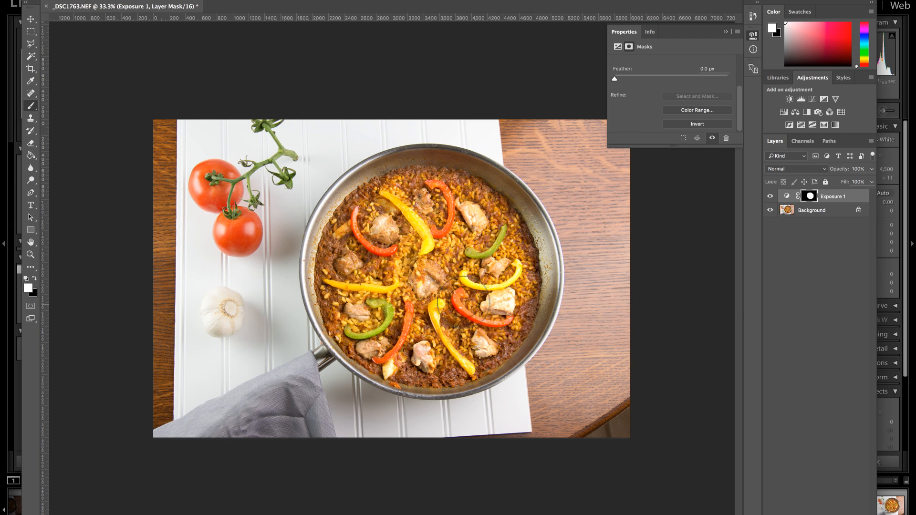
pyautogui.moveTo(206, 283)
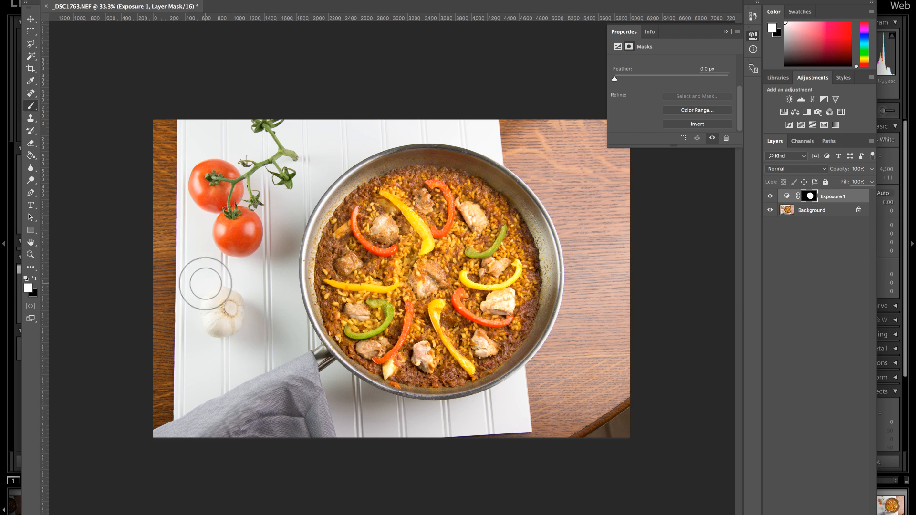